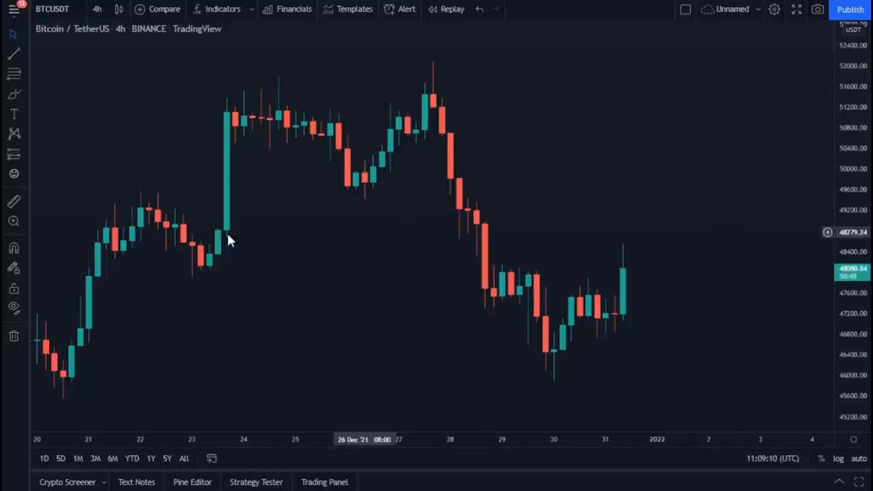
{"action": "mouse_move", "coordinate": [614, 341]}
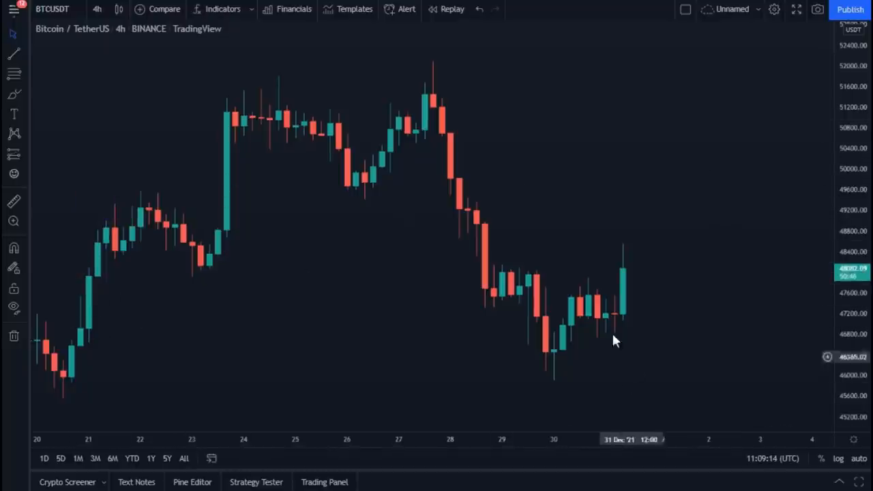
{"action": "mouse_move", "coordinate": [397, 144]}
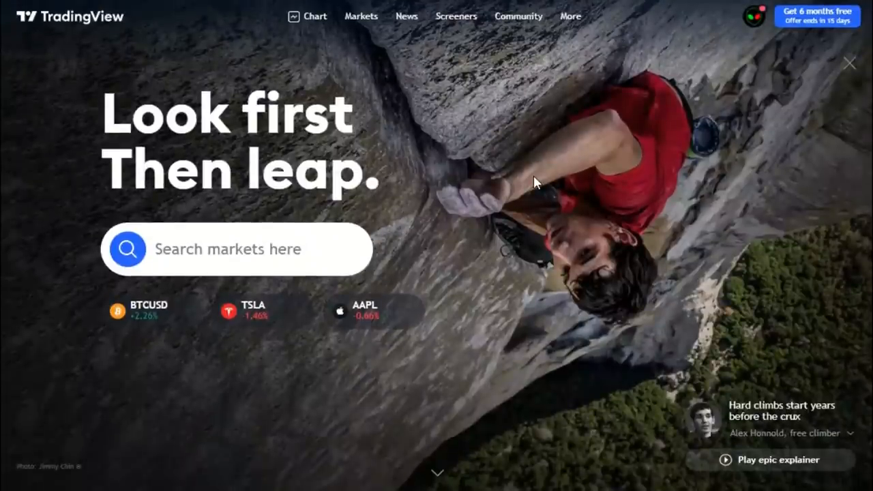
{"action": "mouse_move", "coordinate": [131, 41]}
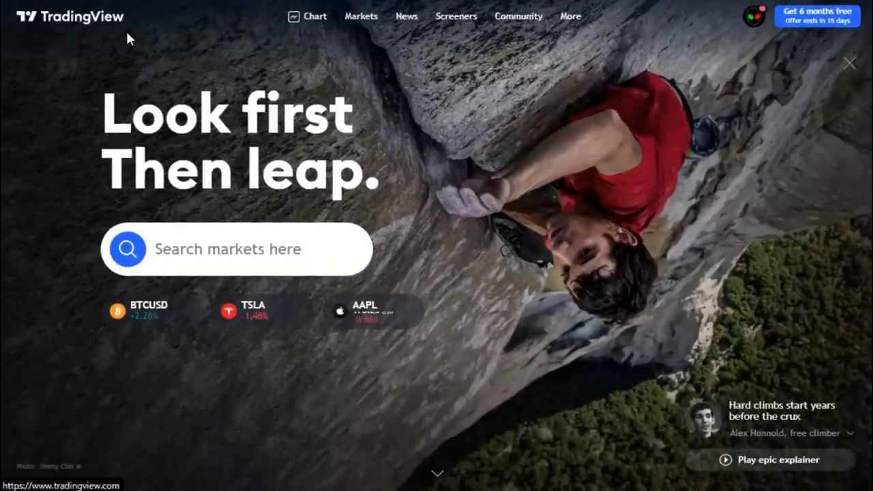
Browse the Screeners menu from the homepage navigation and return to the BTC/USDT 4-hour chart.
{"action": "left_click", "coordinate": [455, 17]}
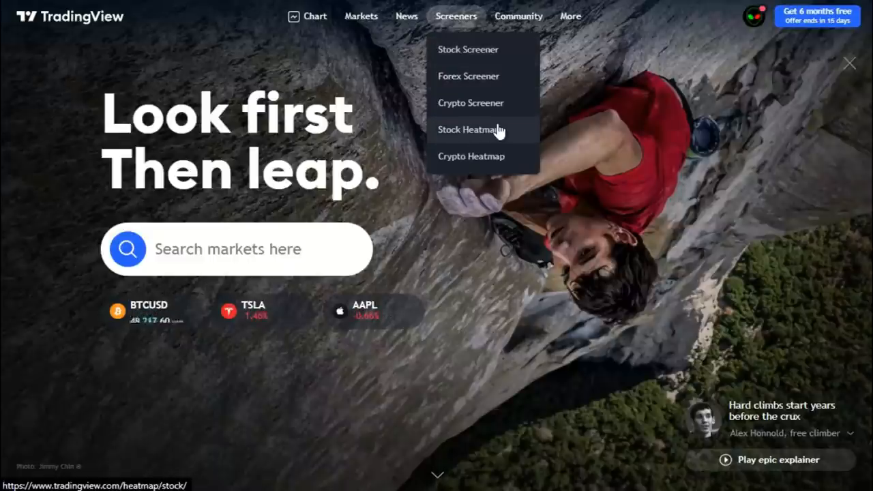
{"action": "left_click", "coordinate": [469, 102]}
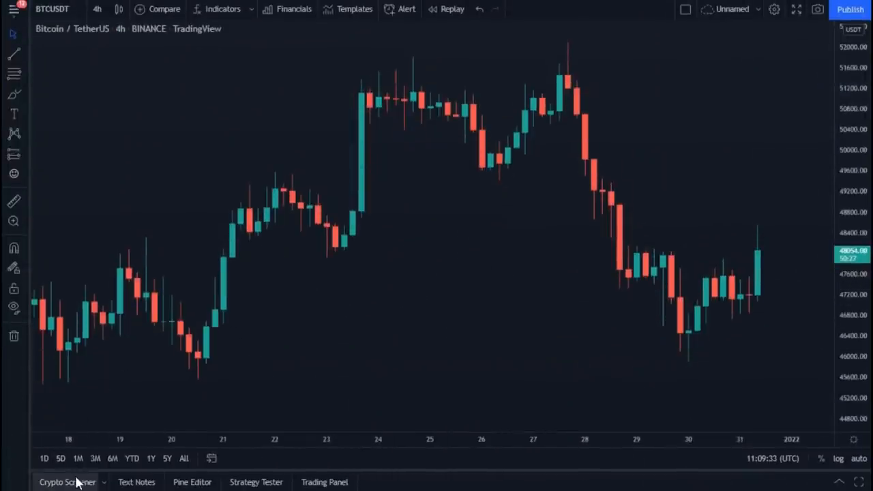
{"action": "mouse_move", "coordinate": [67, 482]}
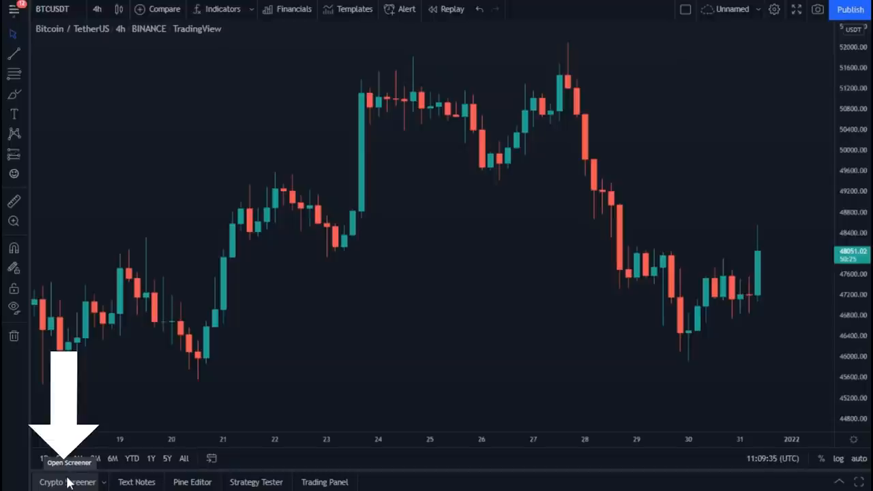
Show the Crypto Screener panel beneath the chart, listing USD-paired coins with ratings.
{"action": "left_click", "coordinate": [67, 482]}
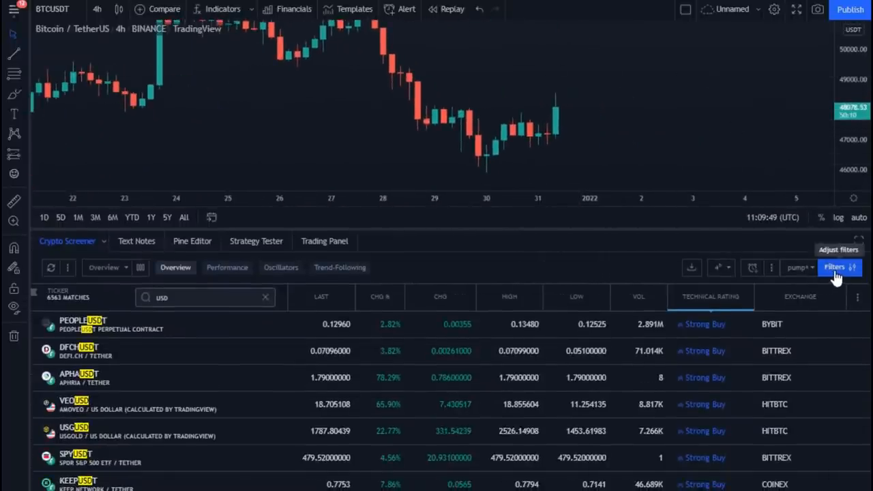
Set the screener's Exchange filter to BINANCE and BYBIT.
{"action": "left_click", "coordinate": [835, 266]}
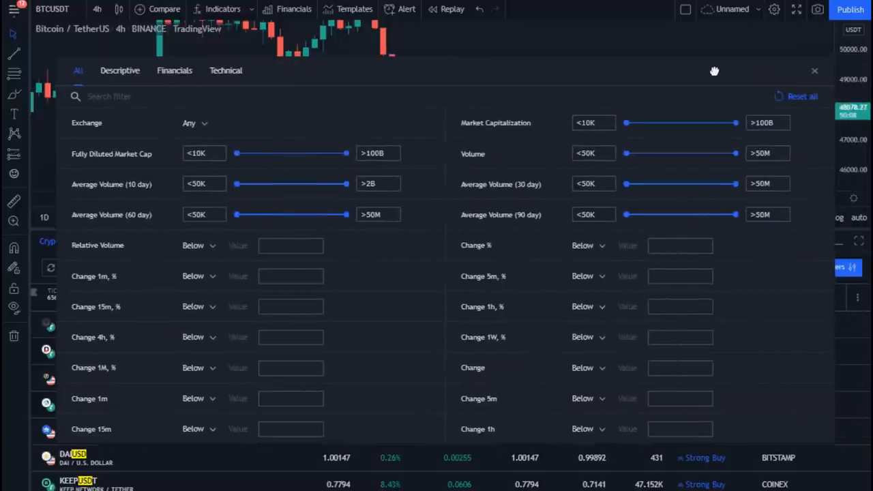
{"action": "mouse_move", "coordinate": [373, 90]}
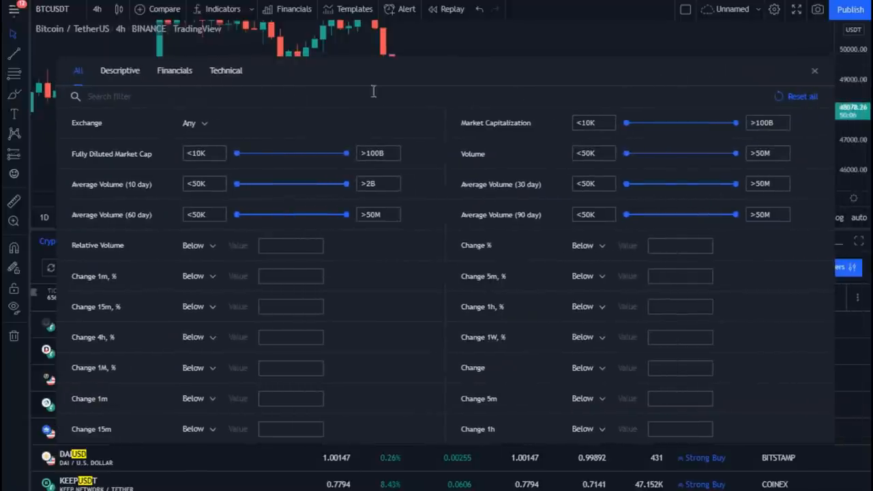
{"action": "mouse_move", "coordinate": [207, 131]}
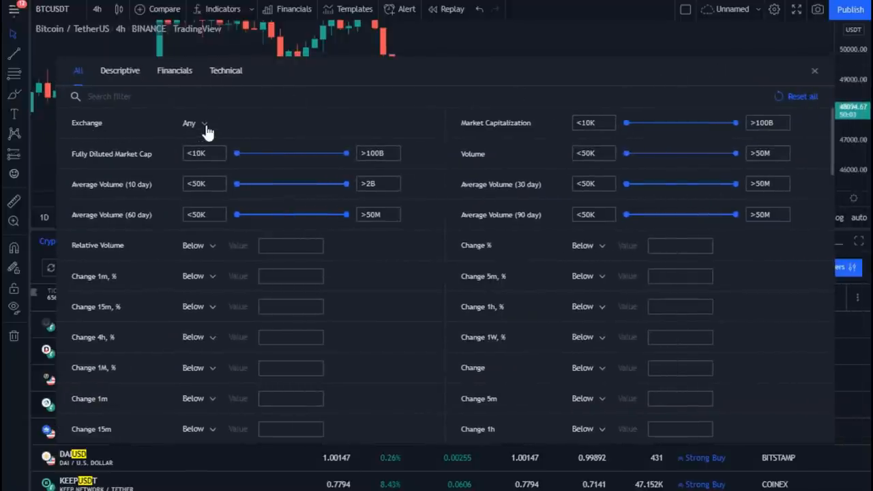
{"action": "left_click", "coordinate": [194, 123]}
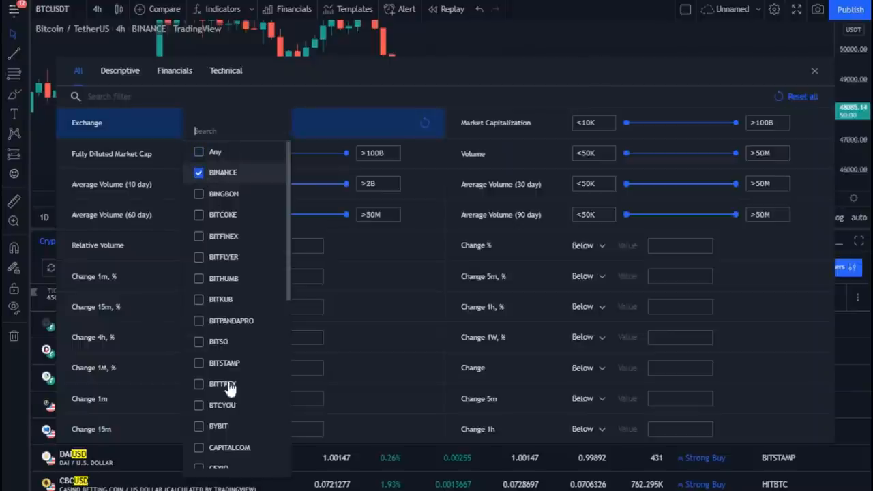
{"action": "left_click", "coordinate": [199, 426]}
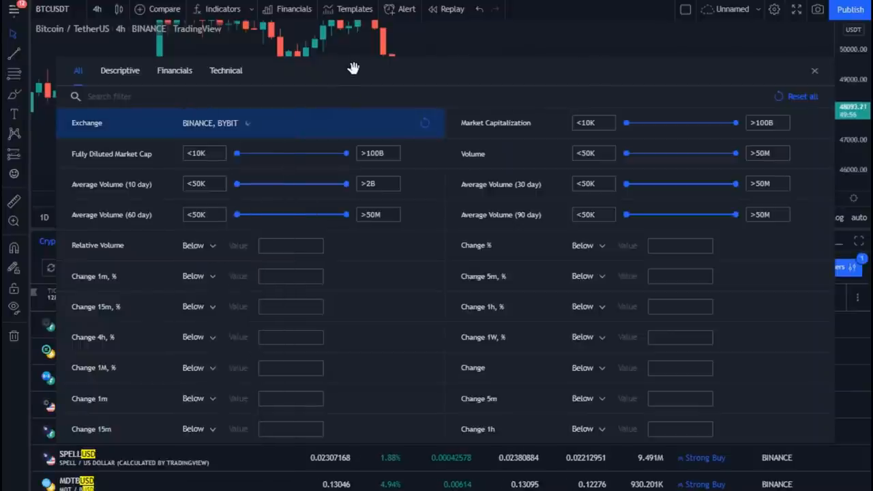
{"action": "mouse_move", "coordinate": [280, 96]}
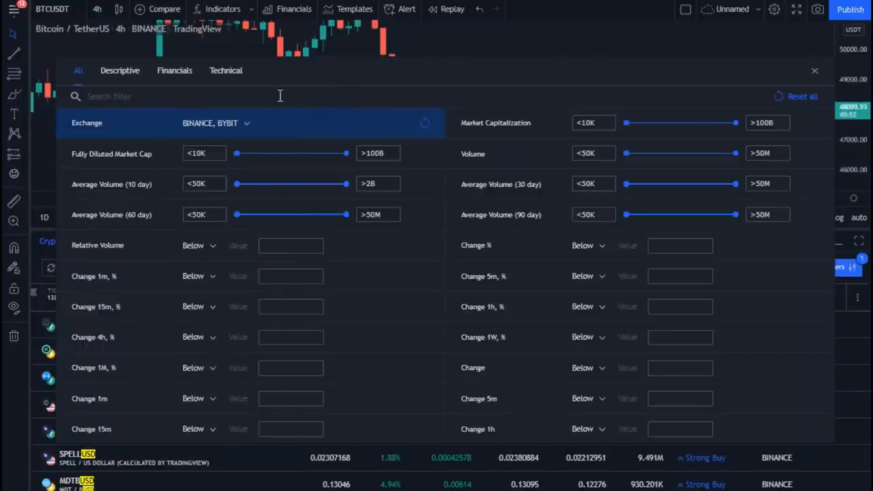
Add an NDI filter: Negative Directional Indicator (14) crosses down Positive Directional Indicator (14).
{"action": "type", "text": "N"}
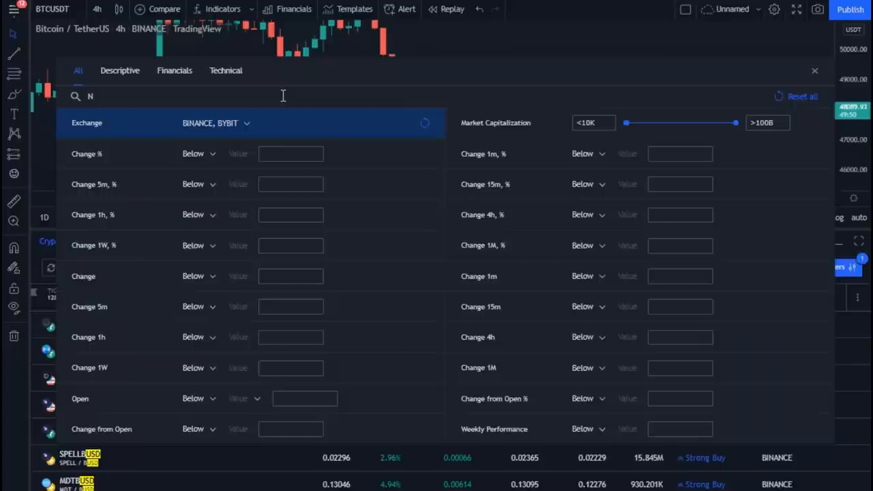
{"action": "type", "text": "DI"}
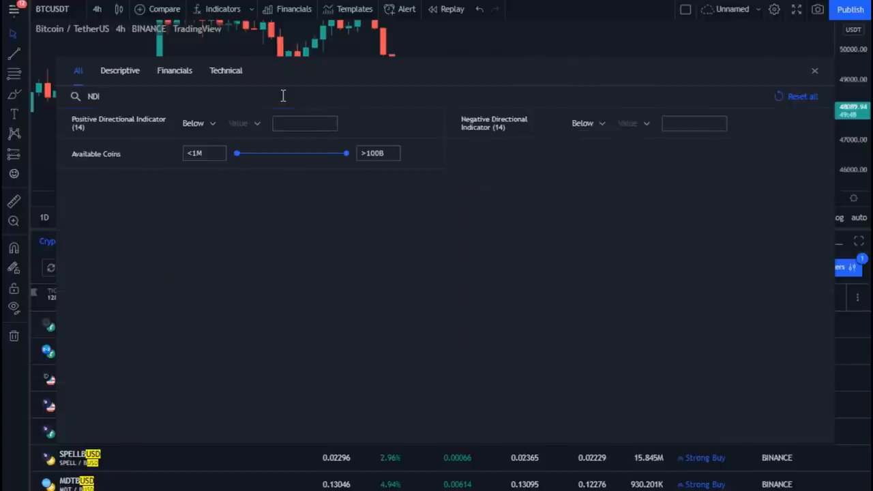
{"action": "mouse_move", "coordinate": [478, 120]}
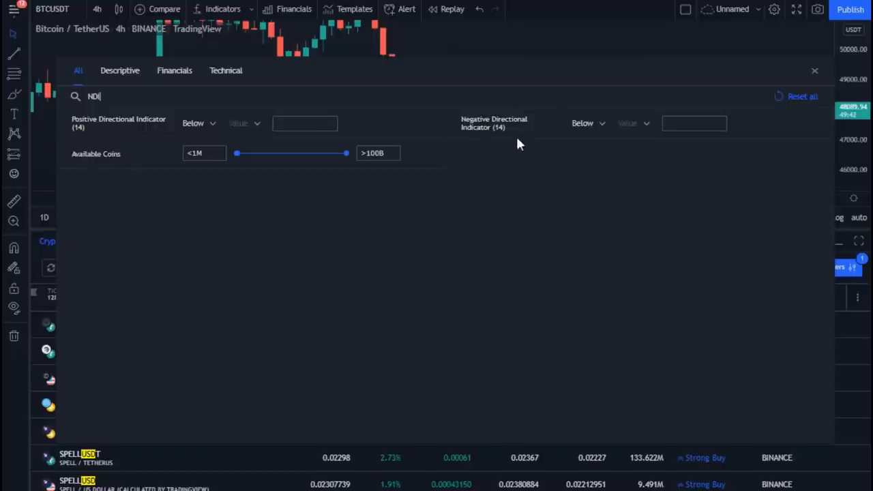
{"action": "mouse_move", "coordinate": [603, 129]}
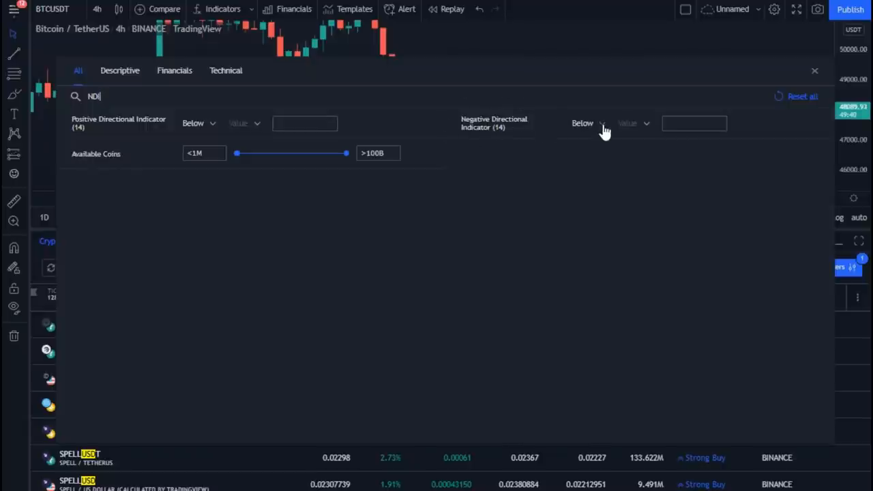
{"action": "left_click", "coordinate": [603, 123]}
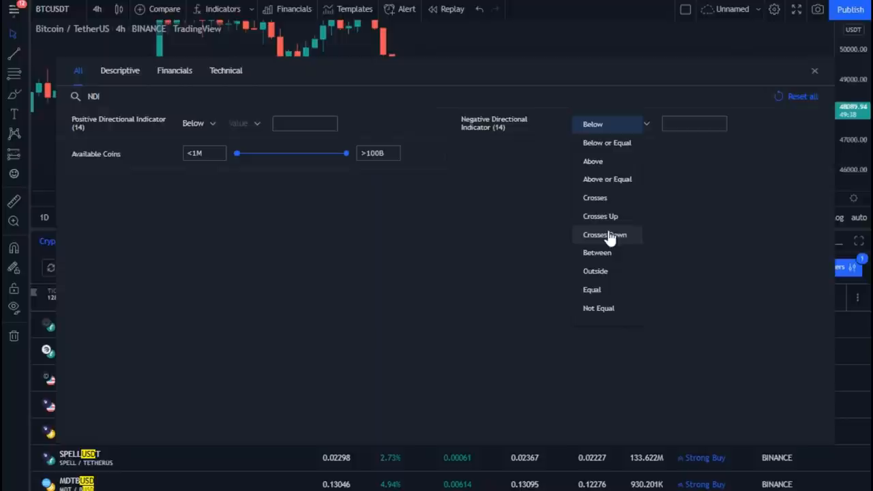
{"action": "left_click", "coordinate": [605, 234]}
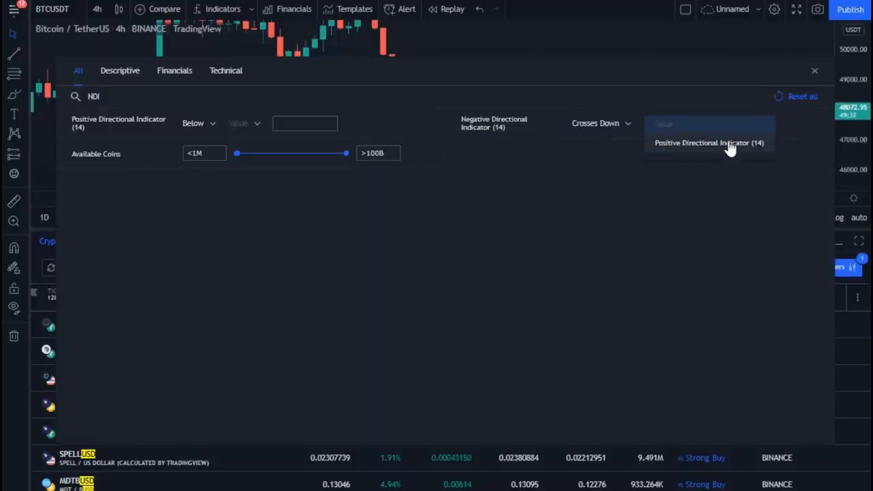
{"action": "left_click", "coordinate": [709, 143]}
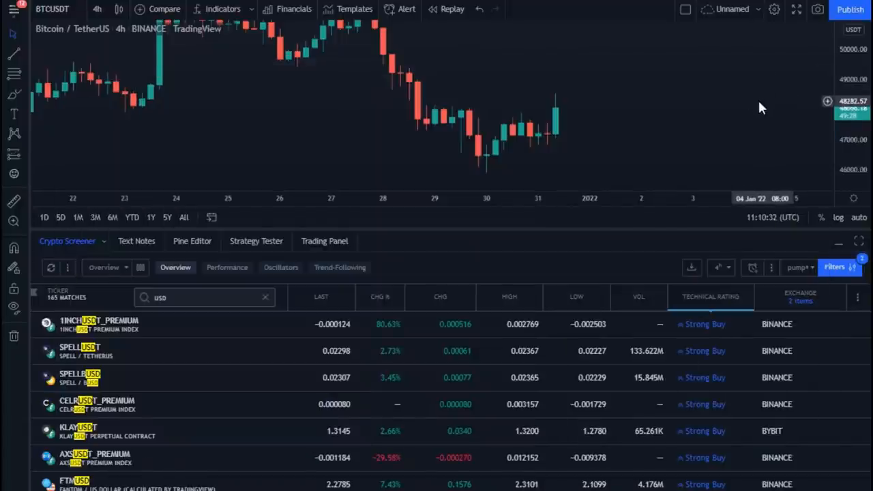
{"action": "left_click", "coordinate": [835, 266]}
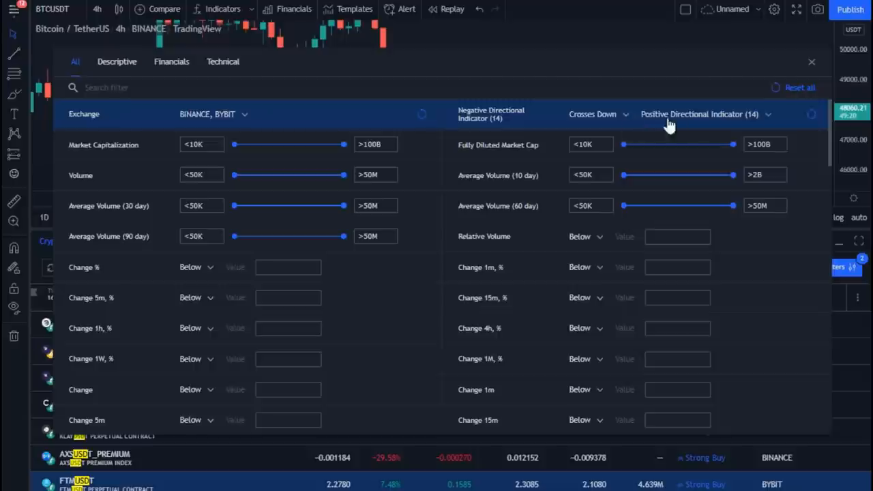
{"action": "mouse_move", "coordinate": [791, 71]}
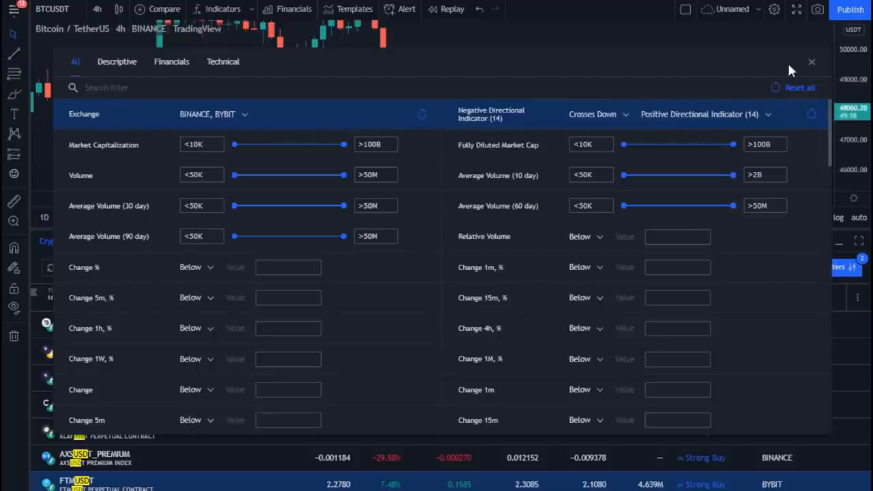
{"action": "left_click", "coordinate": [812, 63]}
{"action": "type", "text": "u"}
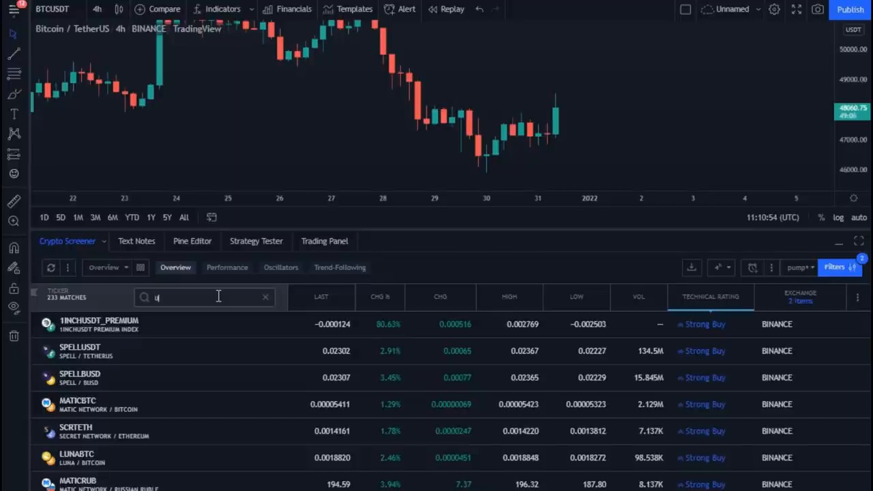
Set the screener's ticker search to 'usd', leaving 165 matching pairs.
{"action": "left_click", "coordinate": [265, 297]}
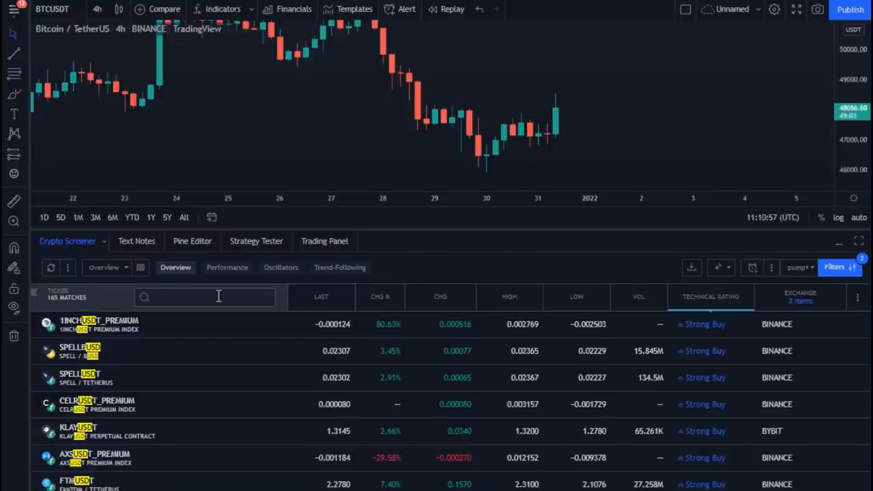
{"action": "type", "text": "usd"}
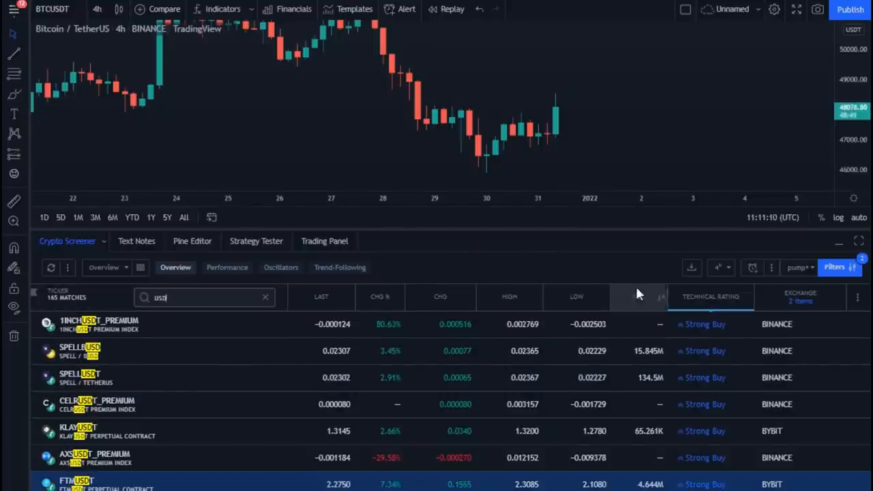
Sort results by technical rating, reverse the order, and bring up the interval choices.
{"action": "left_click", "coordinate": [709, 297]}
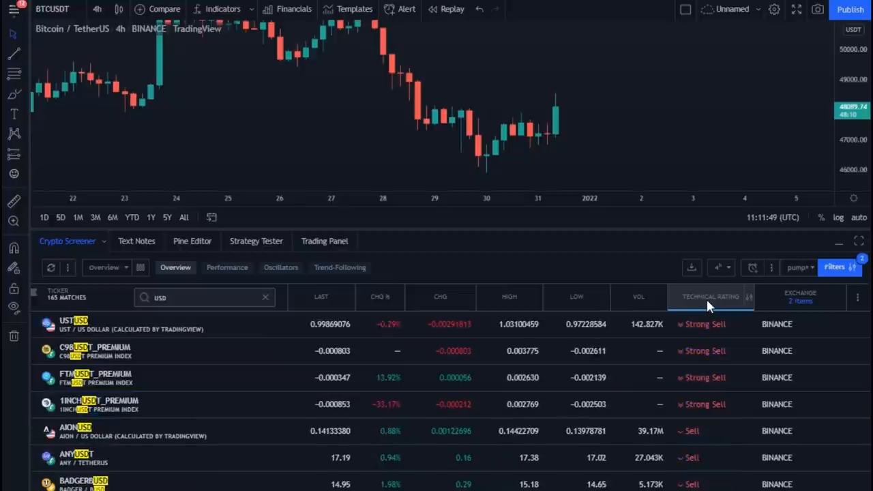
{"action": "left_click", "coordinate": [710, 297]}
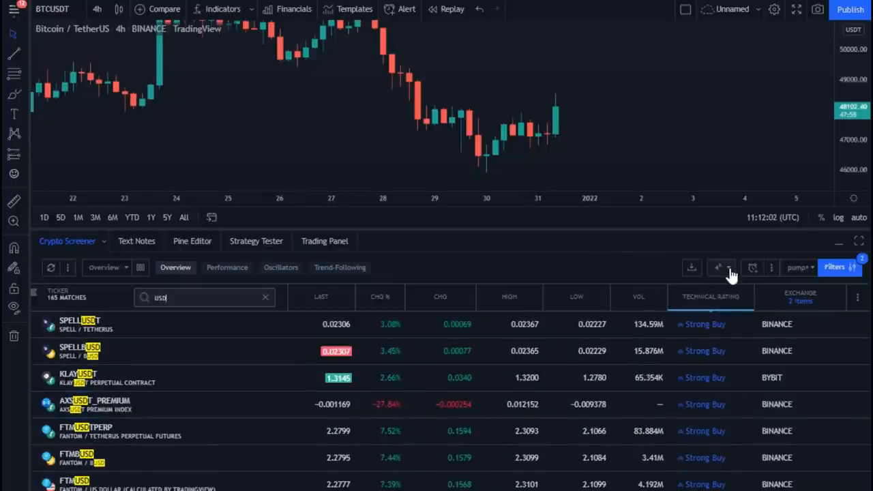
{"action": "left_click", "coordinate": [718, 267]}
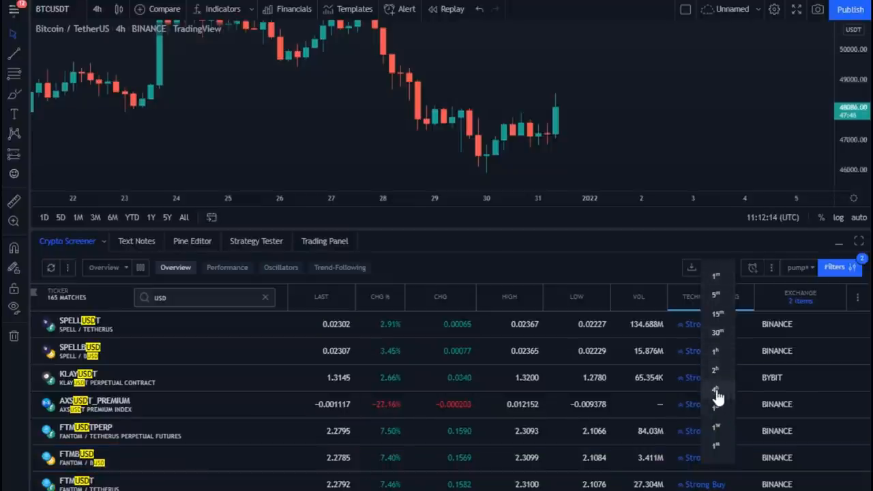
{"action": "mouse_move", "coordinate": [715, 389]}
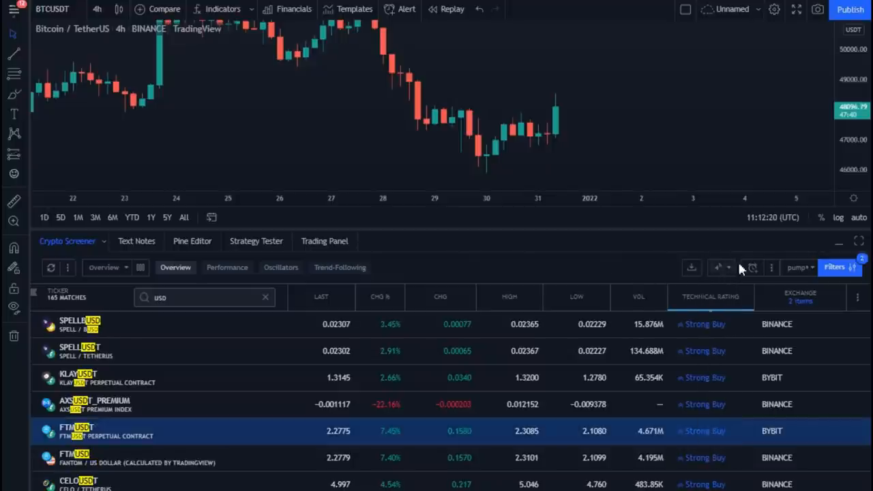
{"action": "mouse_move", "coordinate": [539, 284]}
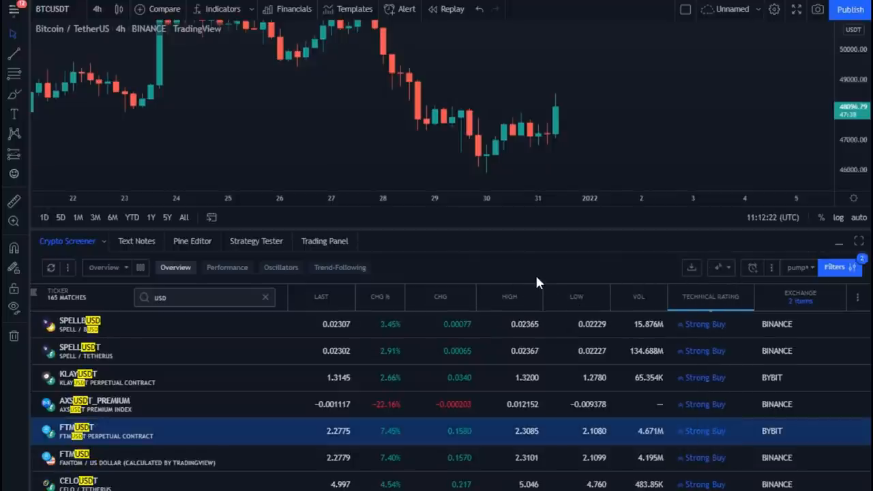
{"action": "mouse_move", "coordinate": [545, 252]}
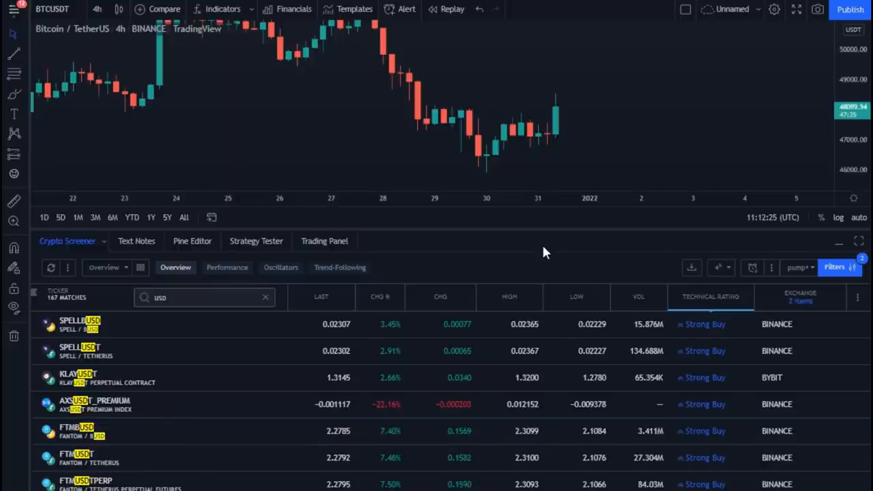
{"action": "mouse_move", "coordinate": [273, 352]}
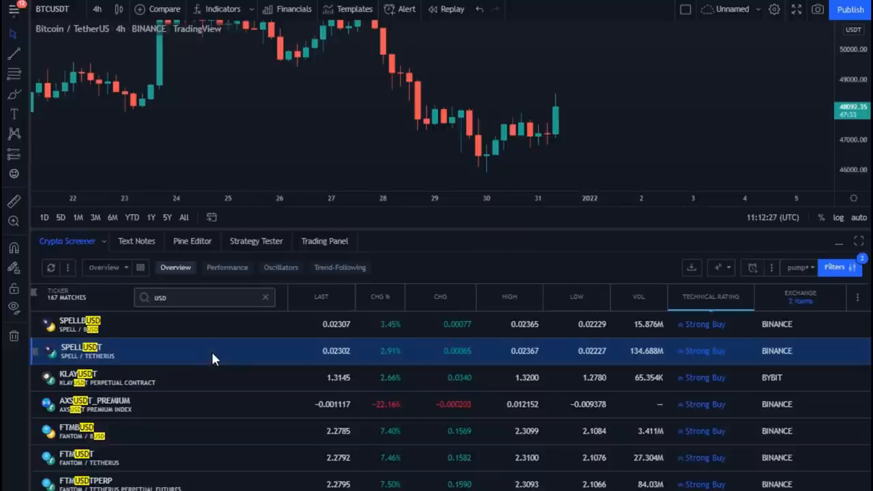
Load screener results KLAY, Fantom/USD, SPELLUSDT perpetual and Ravencoin/USDT on the chart.
{"action": "left_click", "coordinate": [82, 350]}
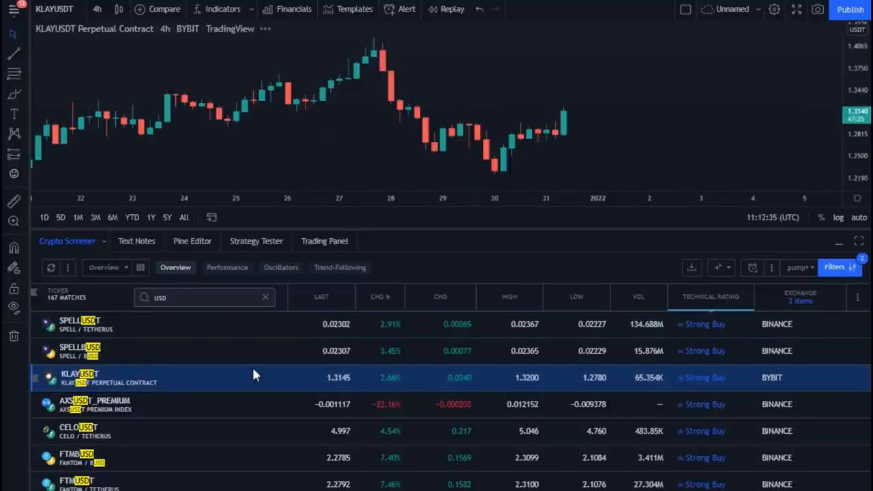
{"action": "mouse_move", "coordinate": [565, 127]}
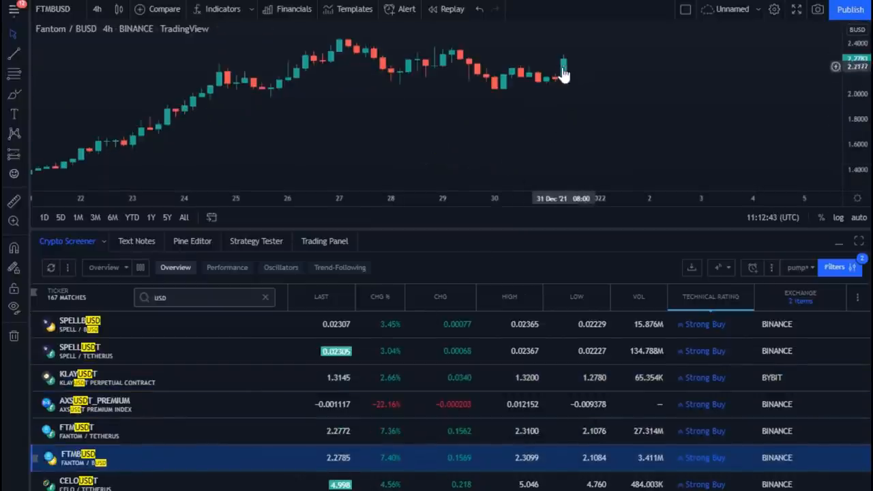
{"action": "scroll", "scroll_direction": "down", "scroll_amount": 3}
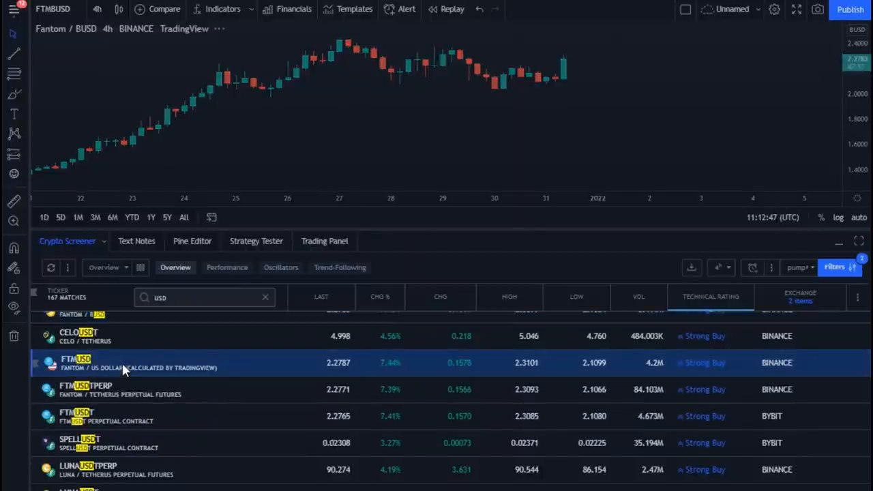
{"action": "left_click", "coordinate": [123, 363]}
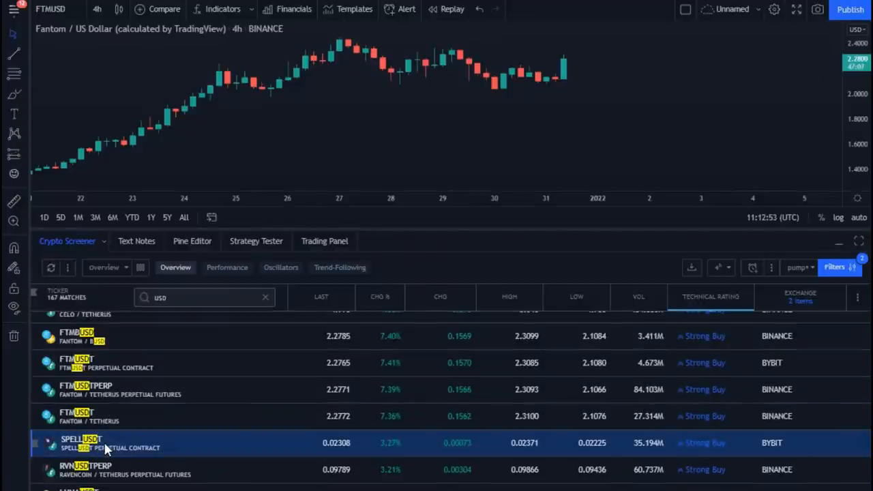
{"action": "left_click", "coordinate": [102, 443]}
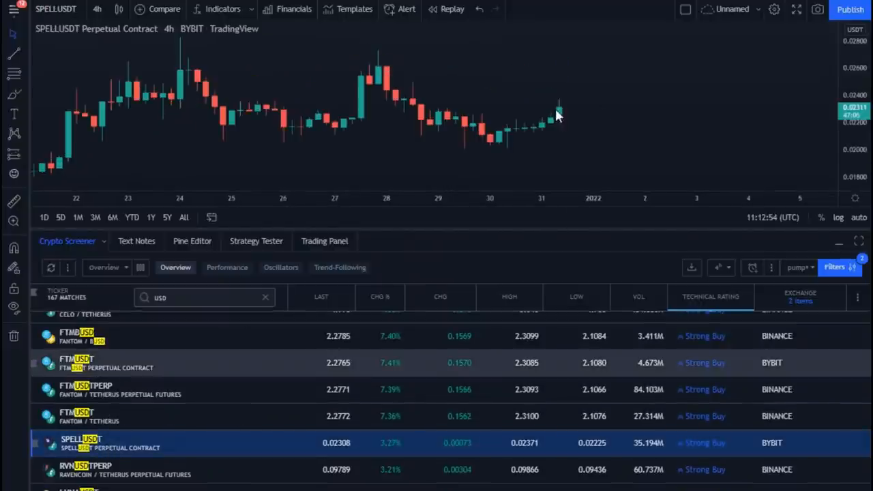
{"action": "scroll", "scroll_direction": "down", "scroll_amount": 3}
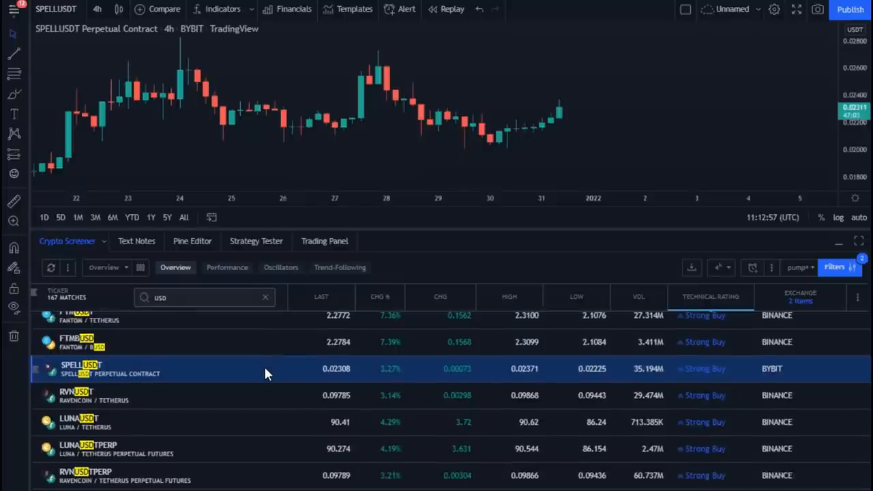
{"action": "mouse_move", "coordinate": [93, 401]}
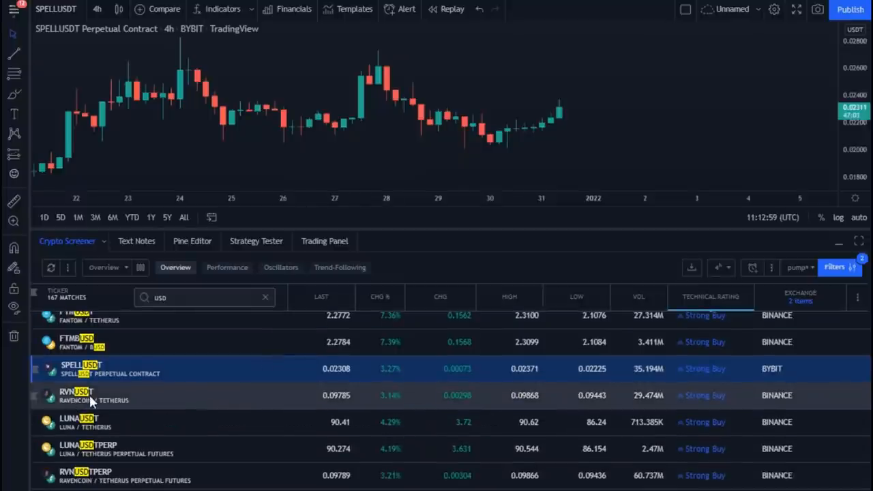
{"action": "left_click", "coordinate": [95, 396]}
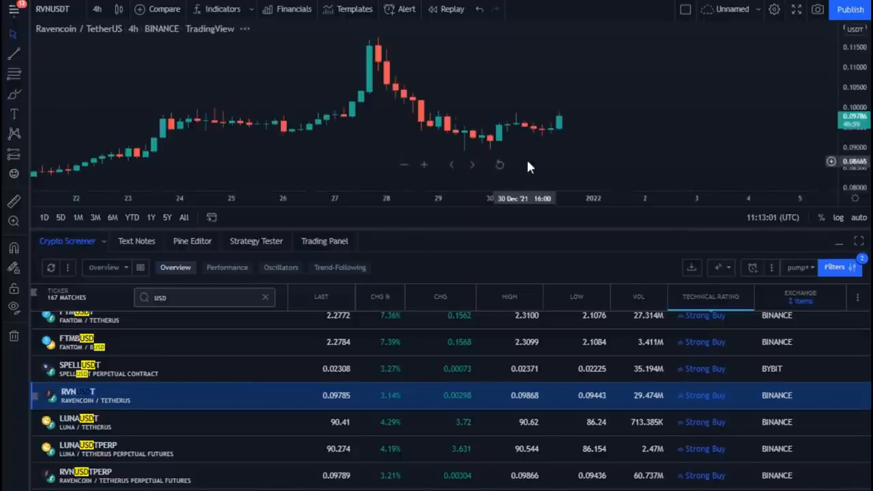
Continue down the results with SANDUSDT perpetual, Basic Attention Token/USD and further pairs.
{"action": "scroll", "scroll_direction": "down", "scroll_amount": 3}
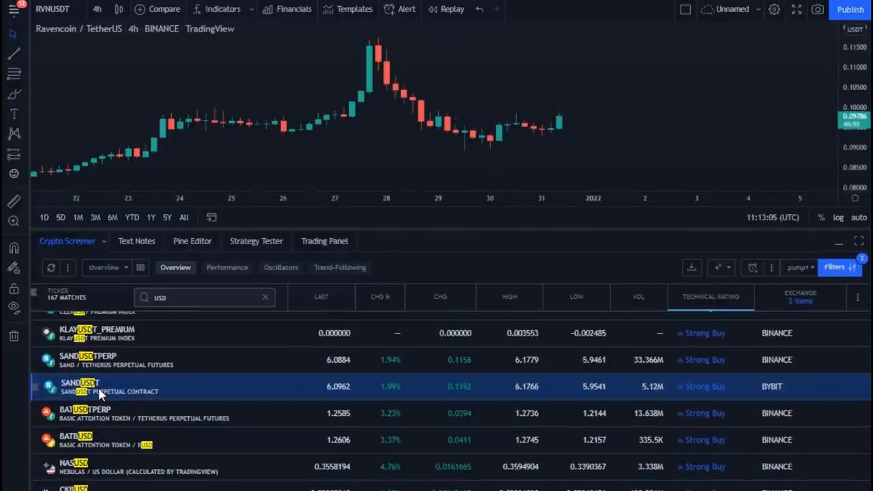
{"action": "left_click", "coordinate": [102, 387]}
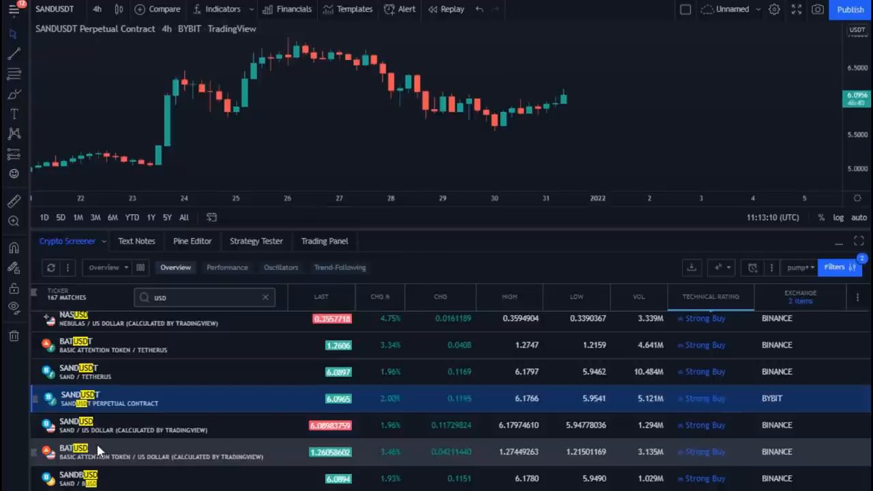
{"action": "left_click", "coordinate": [95, 451]}
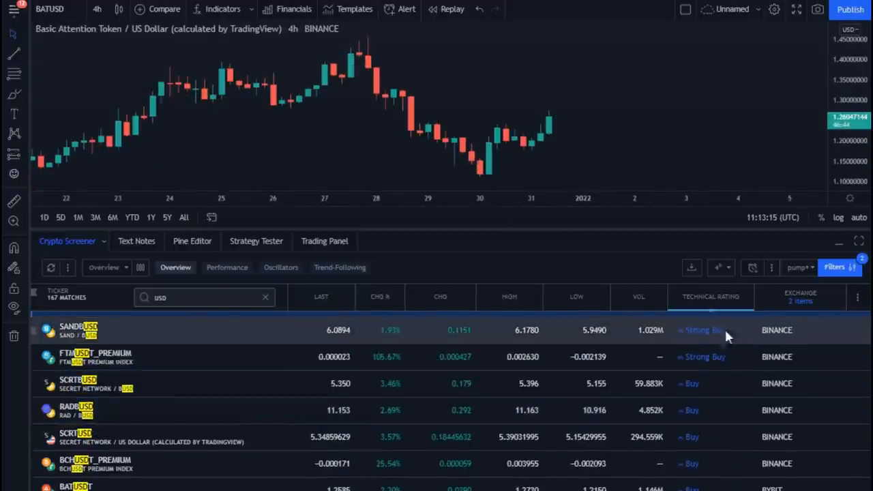
{"action": "scroll", "scroll_direction": "down", "scroll_amount": 3}
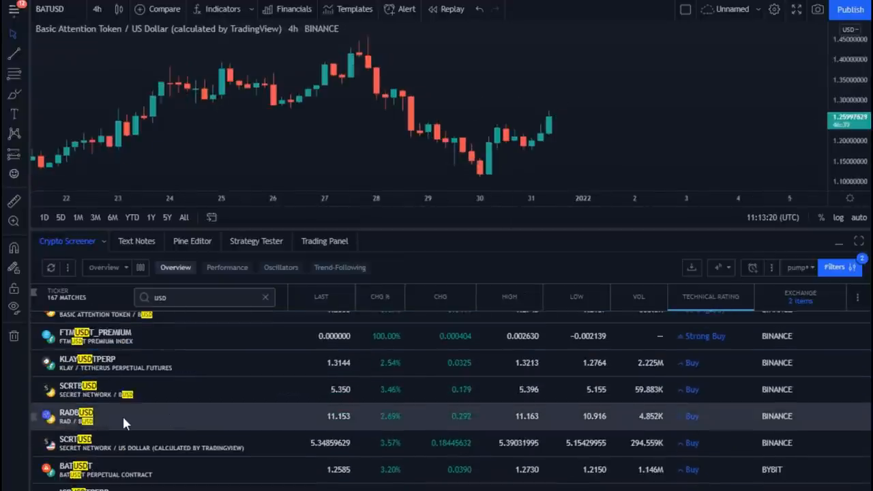
{"action": "left_click", "coordinate": [103, 416]}
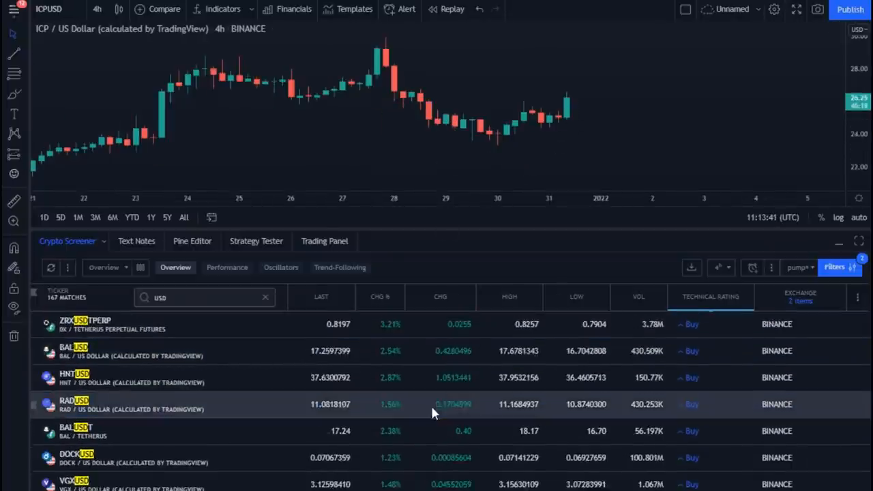
{"action": "scroll", "scroll_direction": "down", "scroll_amount": 3}
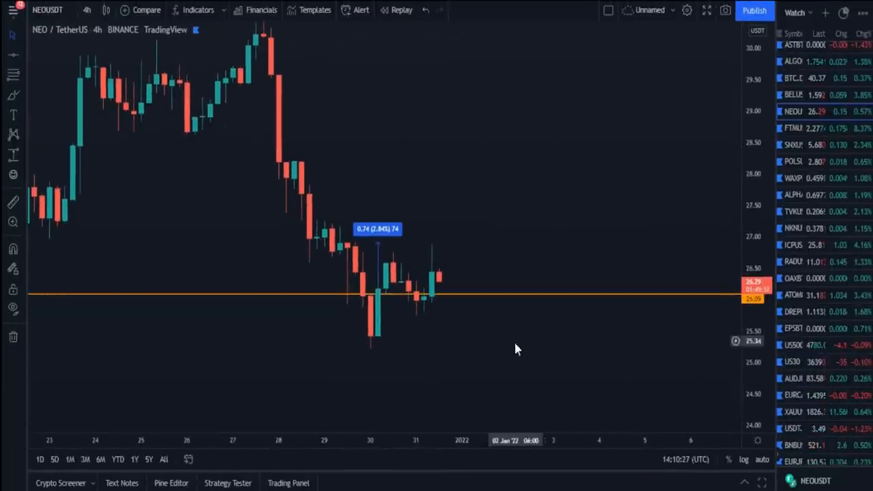
{"action": "mouse_move", "coordinate": [379, 294]}
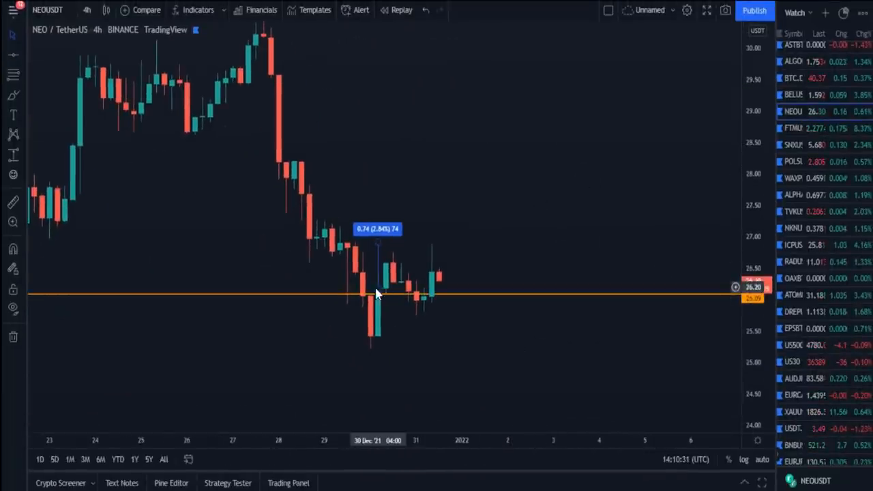
Load watchlist pairs FTM, SNX, WAXP, TVK, NKN, OAX/BTC, ATOM perpetual and DREP on the 4-hour chart.
{"action": "left_click", "coordinate": [794, 128]}
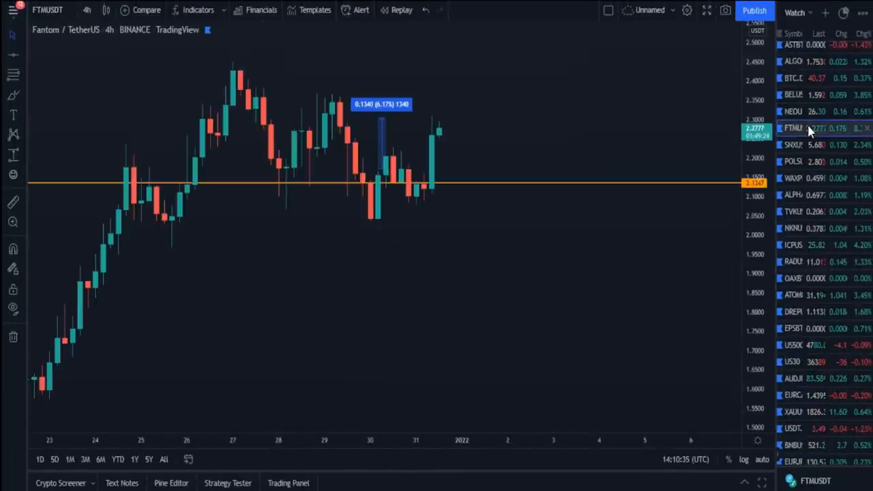
{"action": "left_click", "coordinate": [794, 145]}
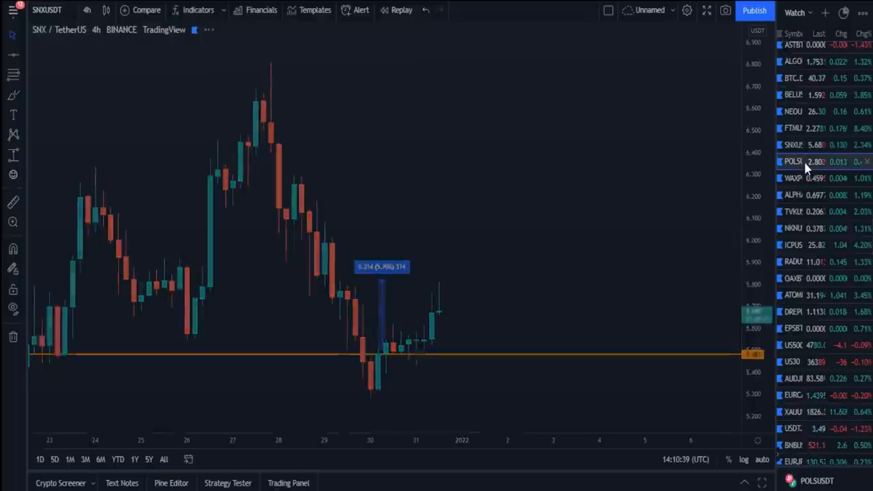
{"action": "left_click", "coordinate": [794, 177]}
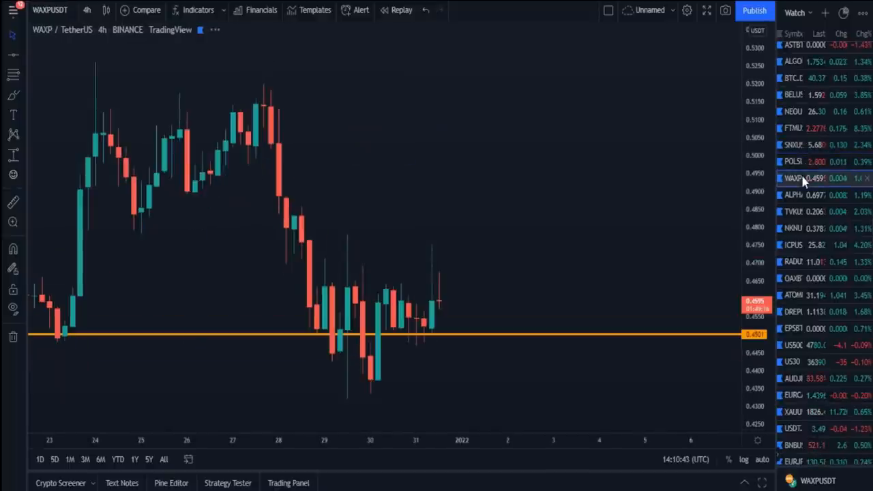
{"action": "left_click", "coordinate": [794, 212]}
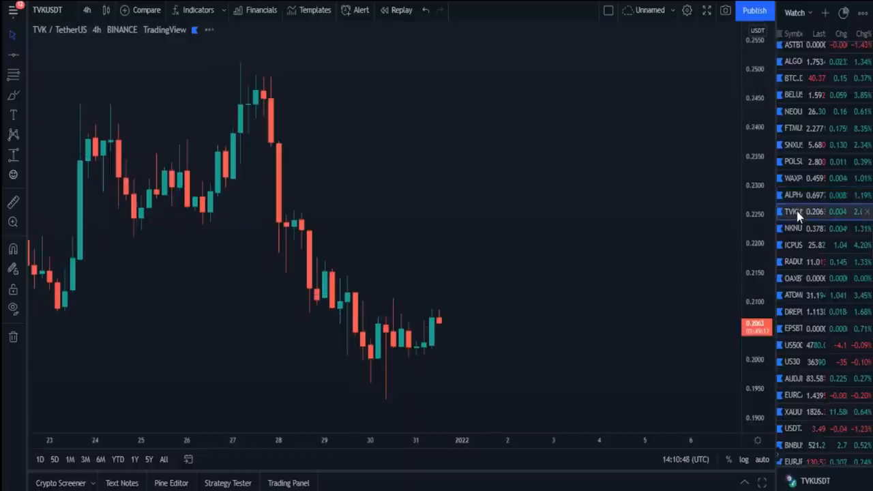
{"action": "left_click", "coordinate": [794, 228]}
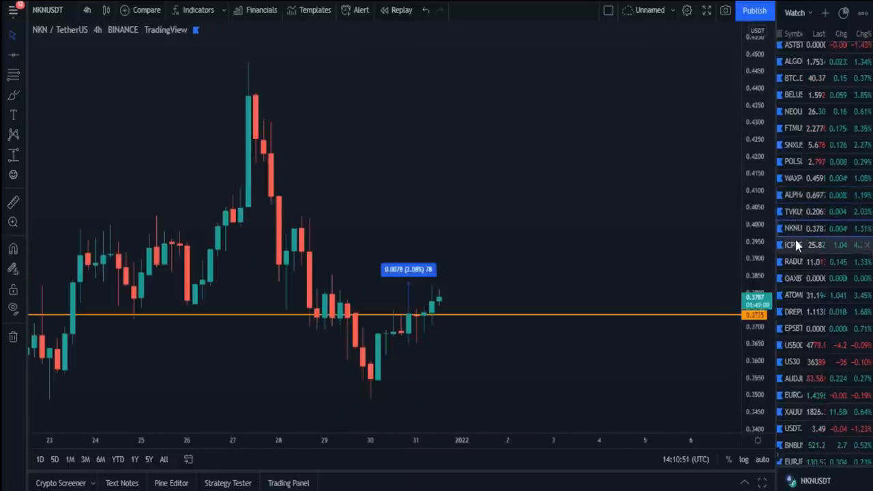
{"action": "left_click", "coordinate": [793, 279]}
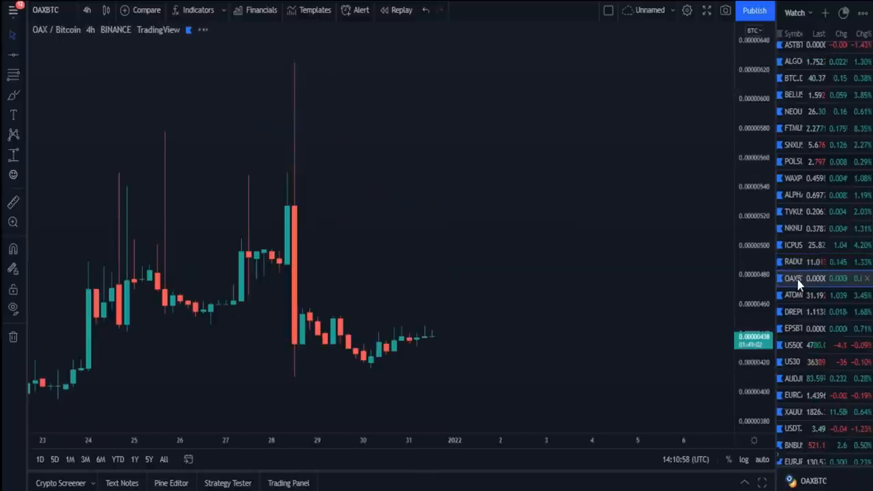
{"action": "left_click", "coordinate": [794, 295]}
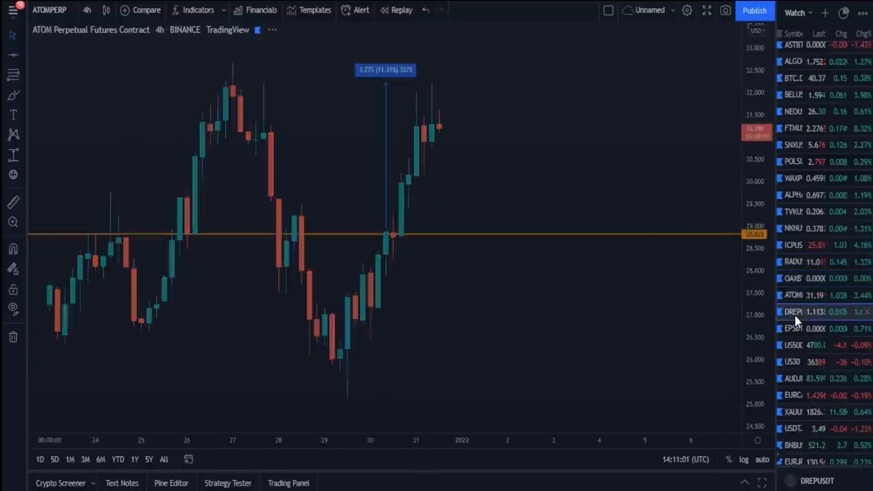
{"action": "left_click", "coordinate": [792, 311]}
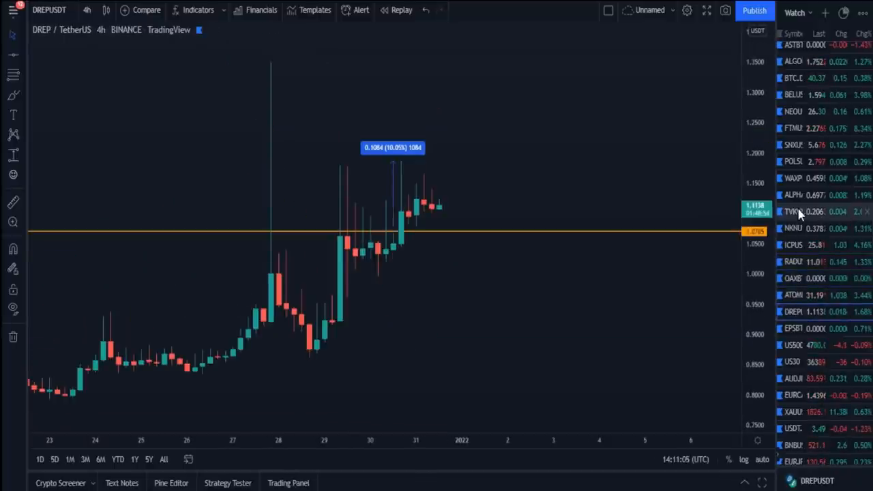